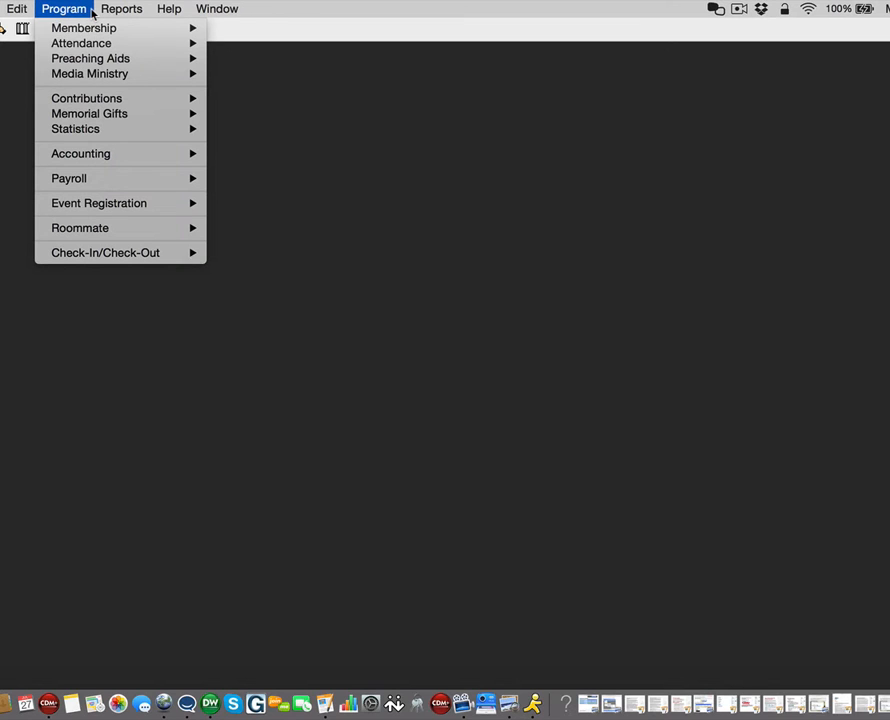
{"action": "mouse_move", "coordinate": [80, 152]}
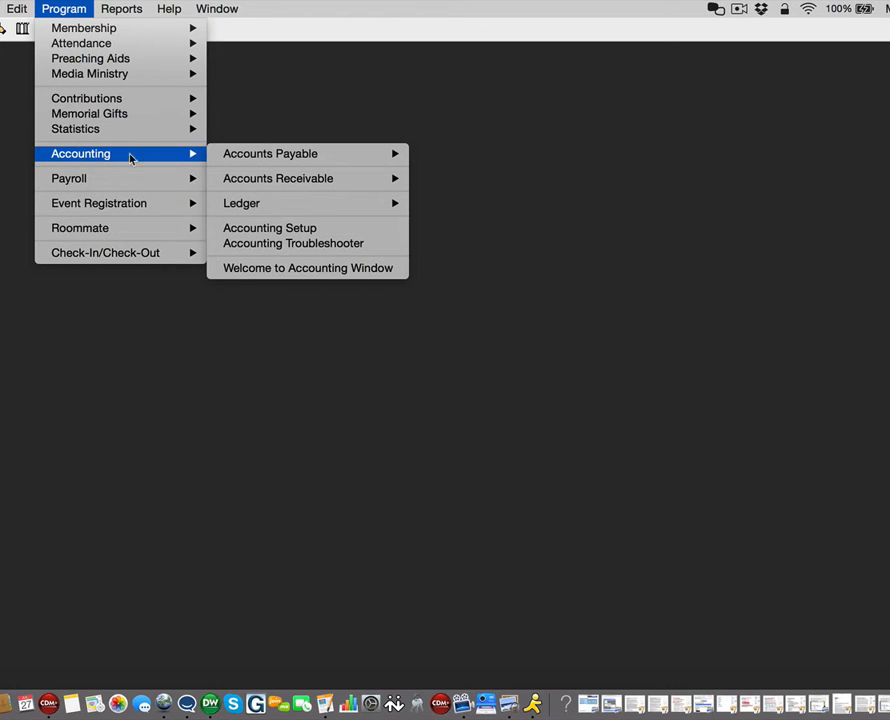
{"action": "mouse_move", "coordinate": [270, 152]}
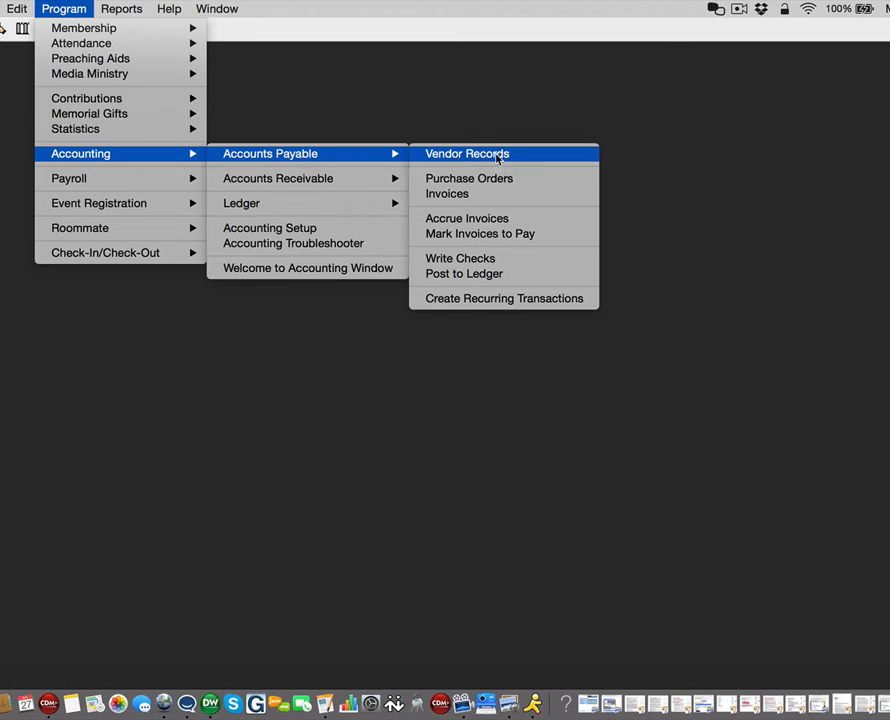
- Bring up the Accounts Payable Invoice window via Program > Accounting > Accounts Payable > Invoices
{"action": "left_click", "coordinate": [446, 192]}
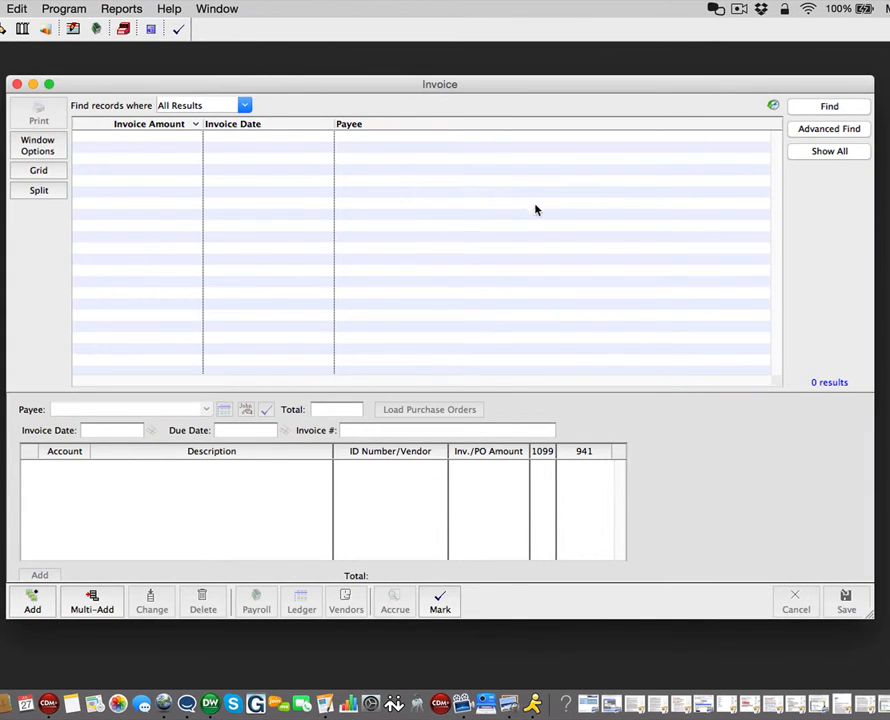
{"action": "mouse_move", "coordinate": [828, 152]}
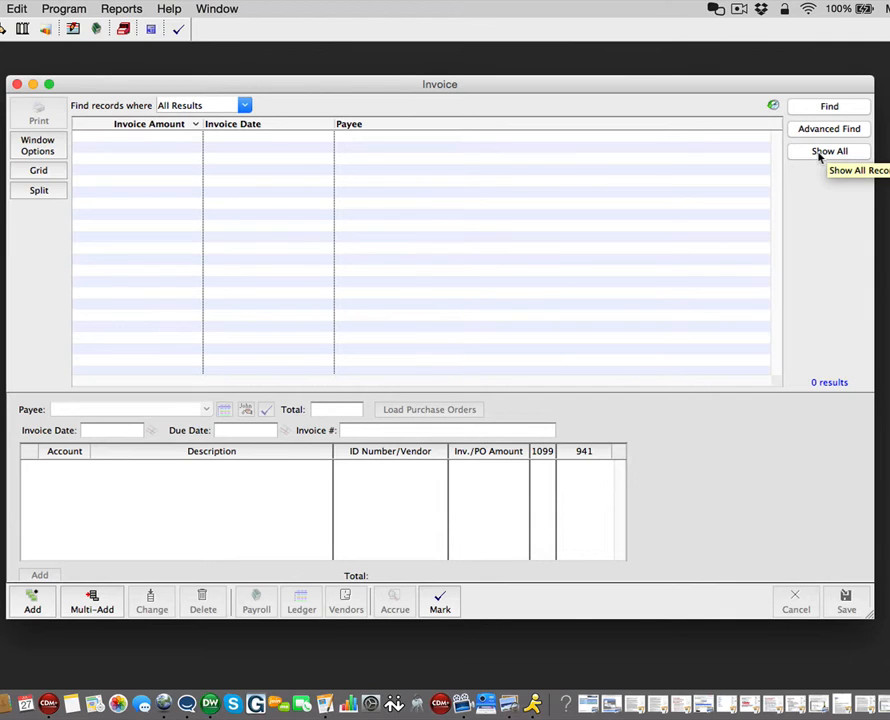
- Show All to list the 21 invoice records, with the Consolidated Copier Company 179.67 invoice detailed
{"action": "left_click", "coordinate": [828, 152]}
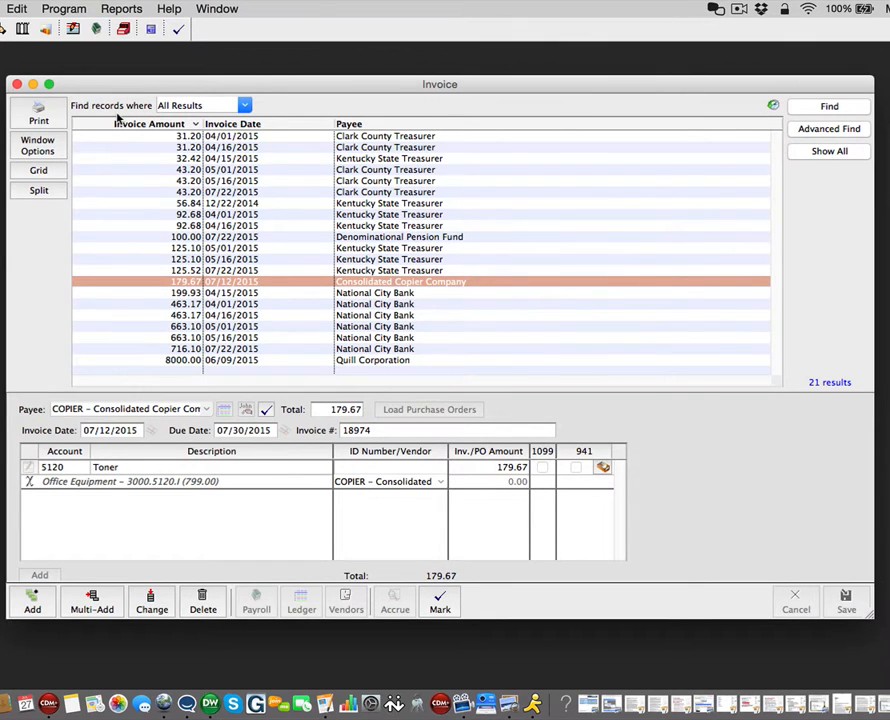
{"action": "mouse_move", "coordinate": [284, 288]}
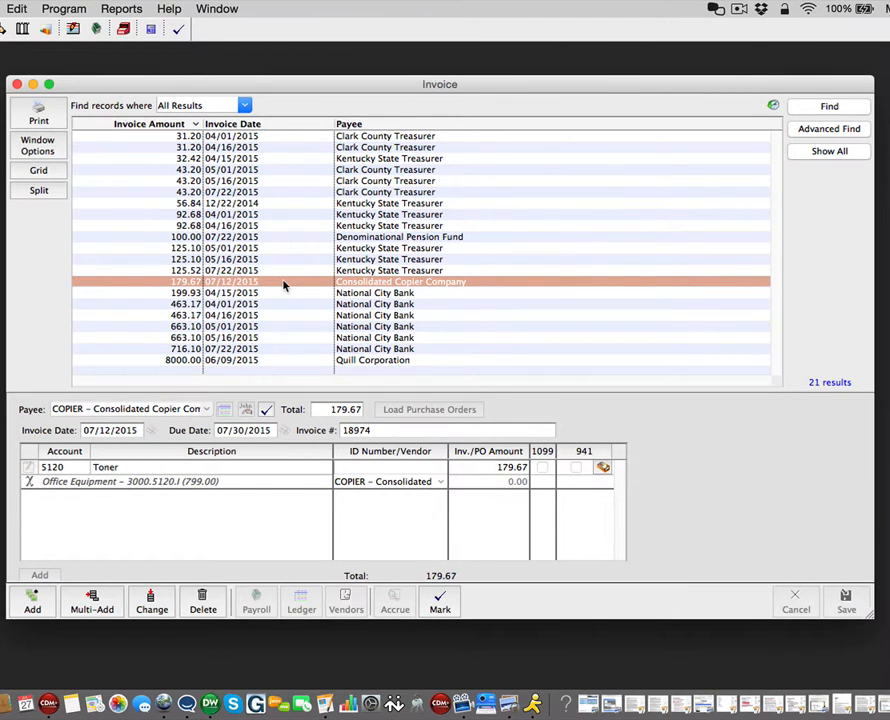
{"action": "mouse_move", "coordinate": [232, 528]}
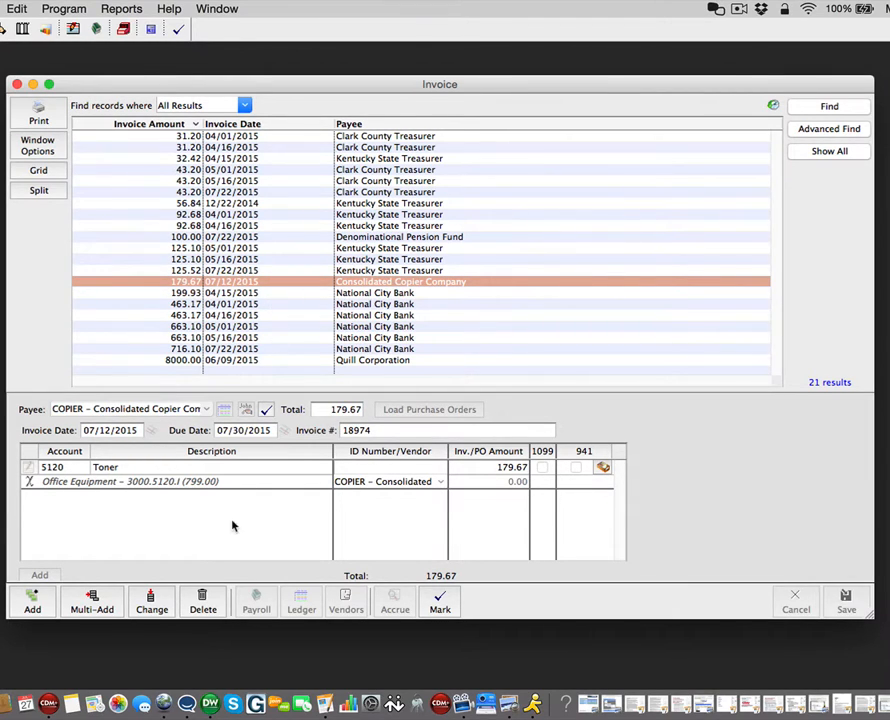
{"action": "mouse_move", "coordinate": [202, 600]}
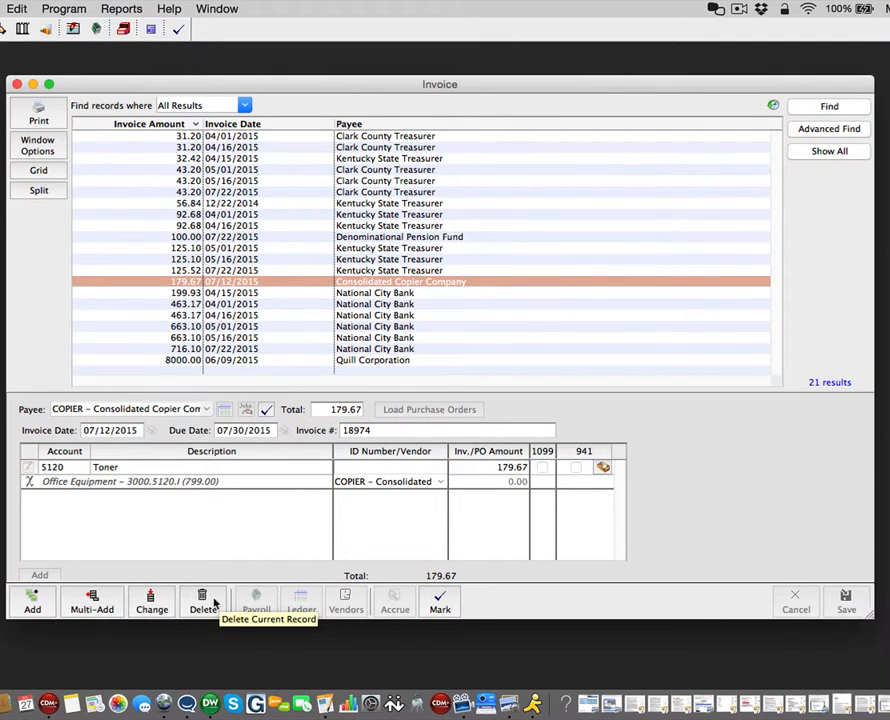
- Delete the Consolidated Copier Company 179.67 invoice and confirm, leaving 20 records
{"action": "left_click", "coordinate": [202, 600]}
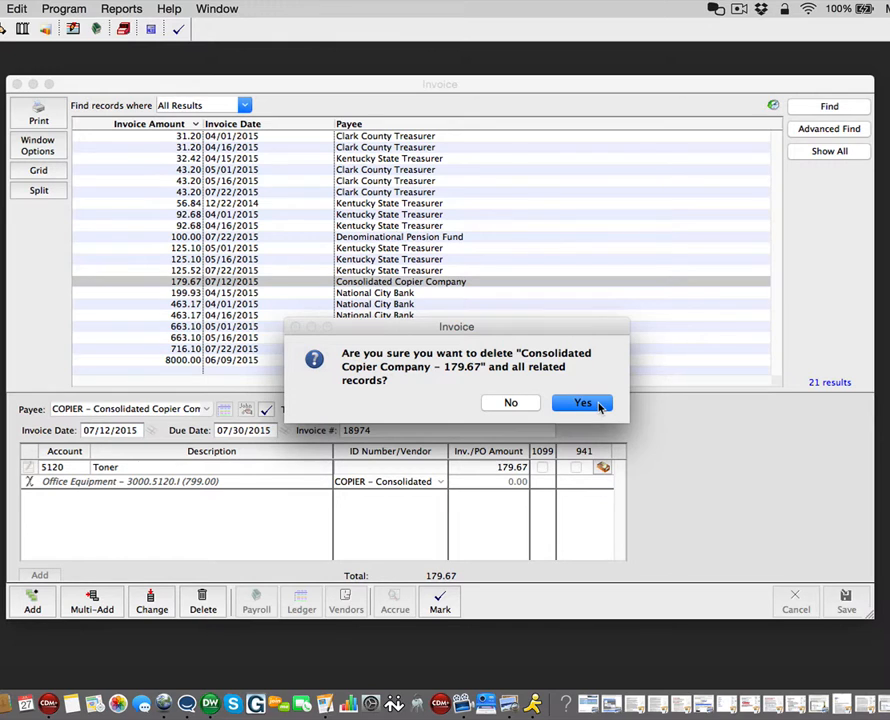
{"action": "left_click", "coordinate": [582, 402]}
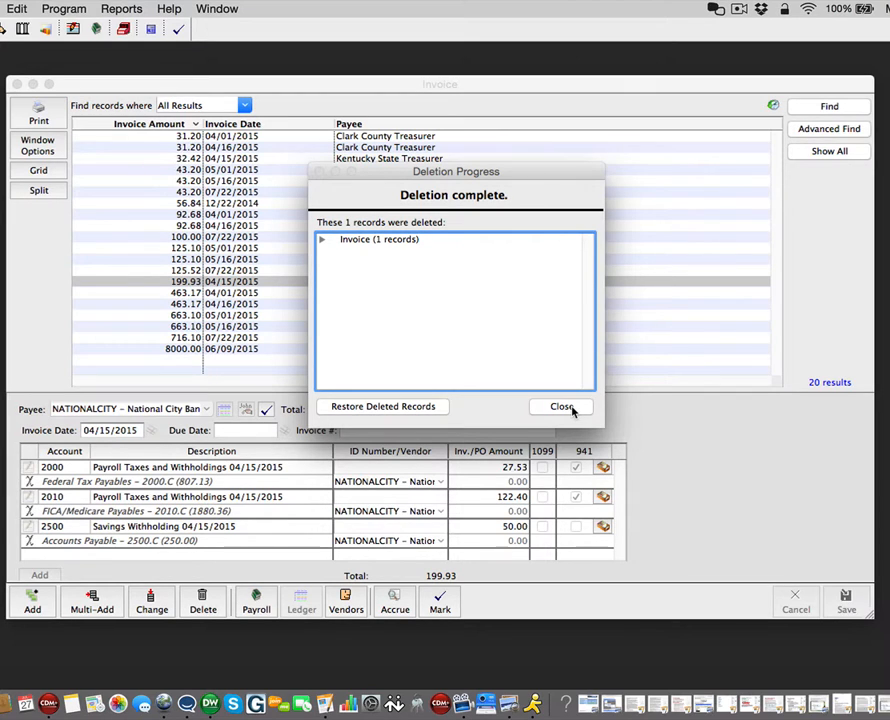
- Close the Deletion Progress report and accept that the deletion cannot be restored
{"action": "left_click", "coordinate": [560, 406]}
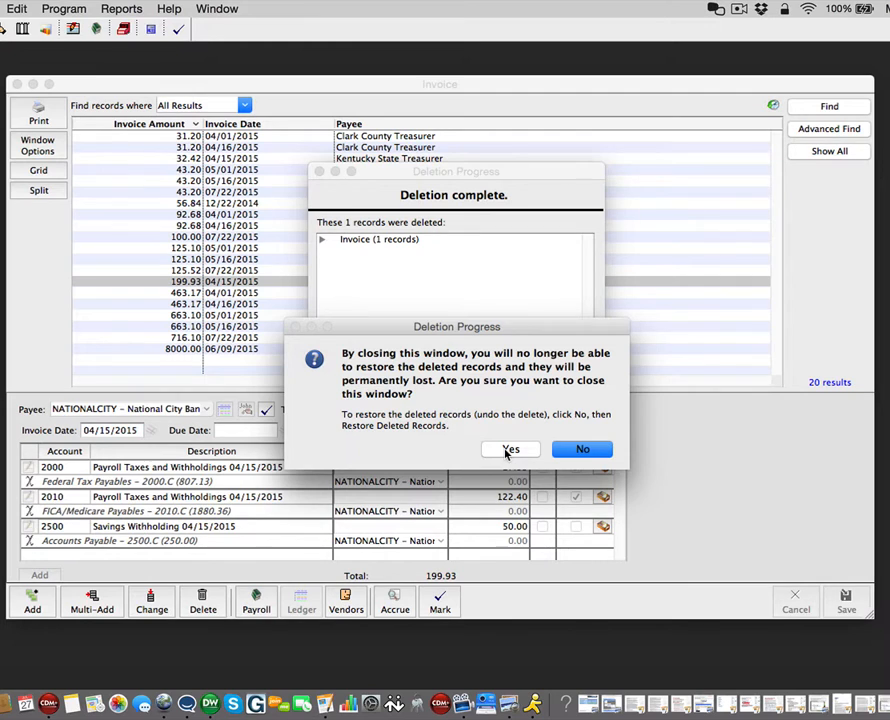
{"action": "left_click", "coordinate": [510, 448]}
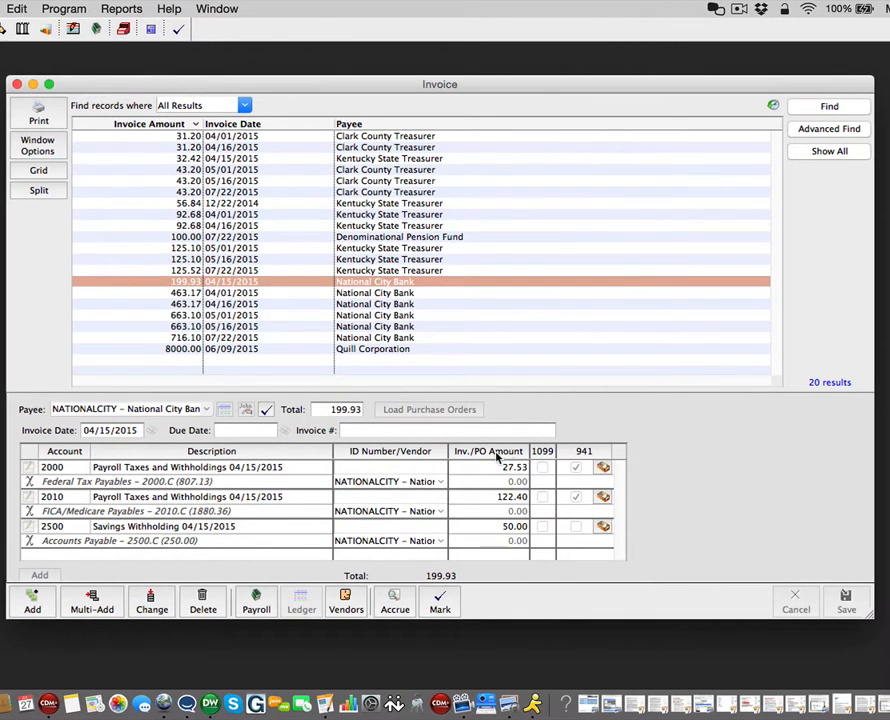
{"action": "mouse_move", "coordinate": [732, 140]}
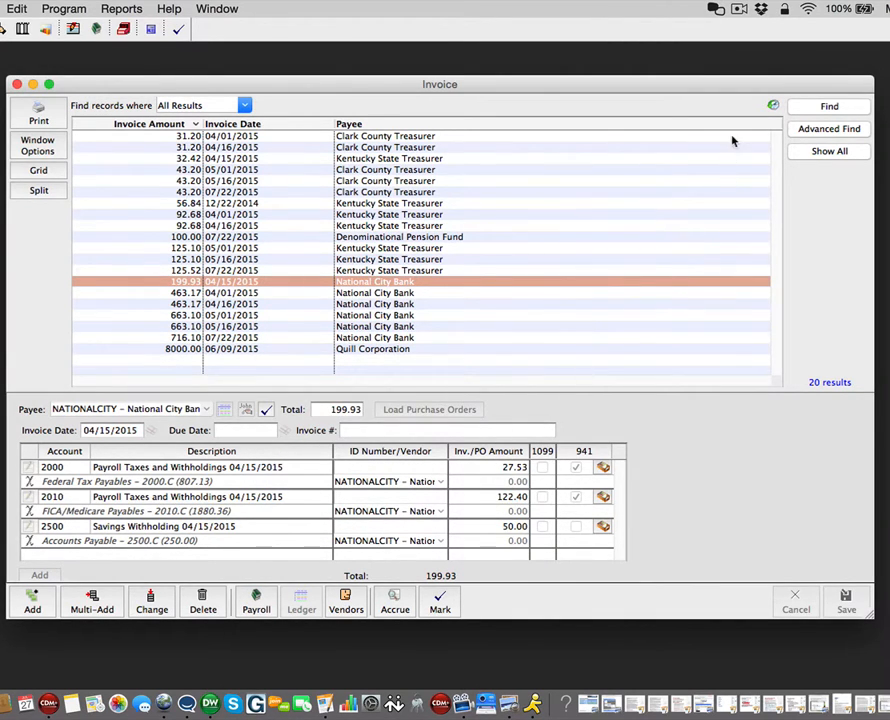